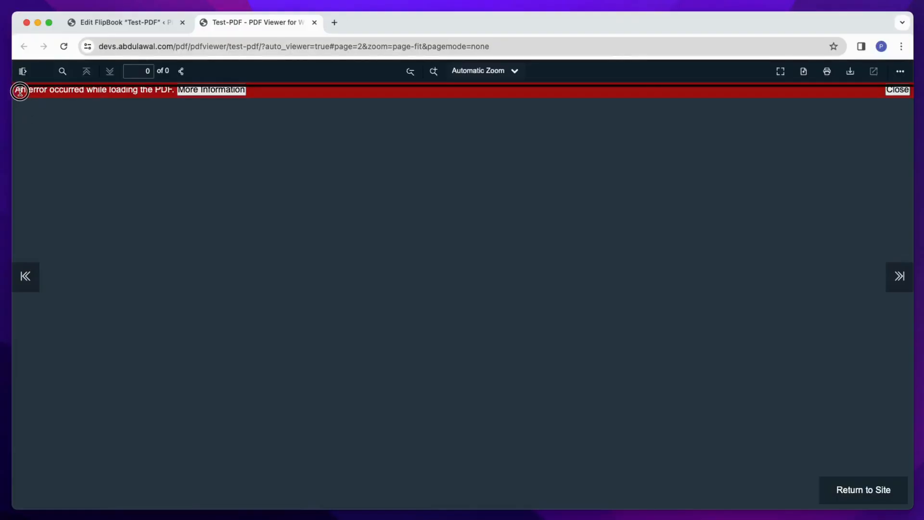
Step: Expand the red error bar to show the PDF.js 'Failed to fetch' details
left_click(210, 89)
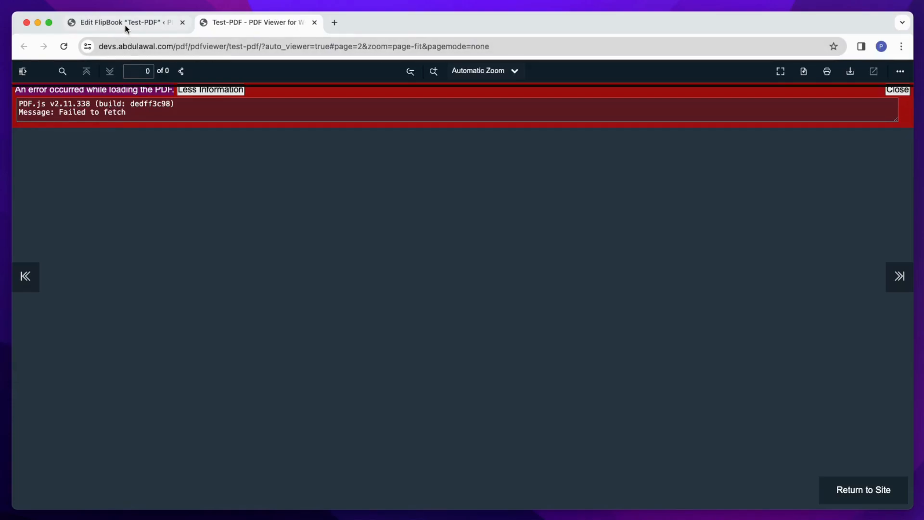
Step: Switch the PDF File URL to https, update the FlipBook, and open its page
left_click(121, 23)
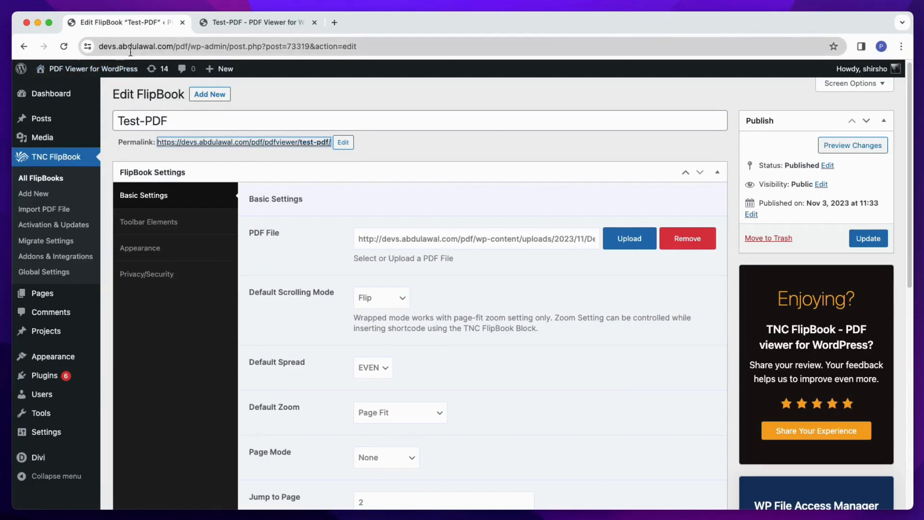
left_click(236, 46)
type("s")
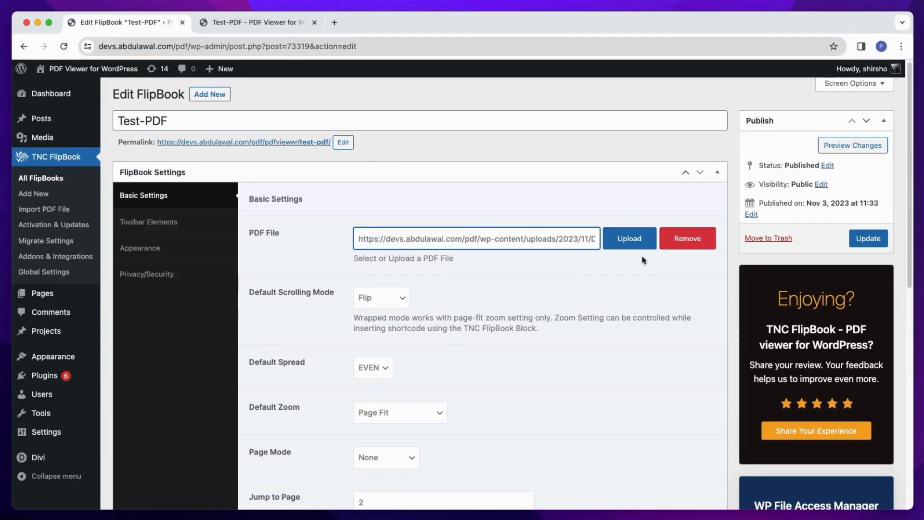
left_click(867, 239)
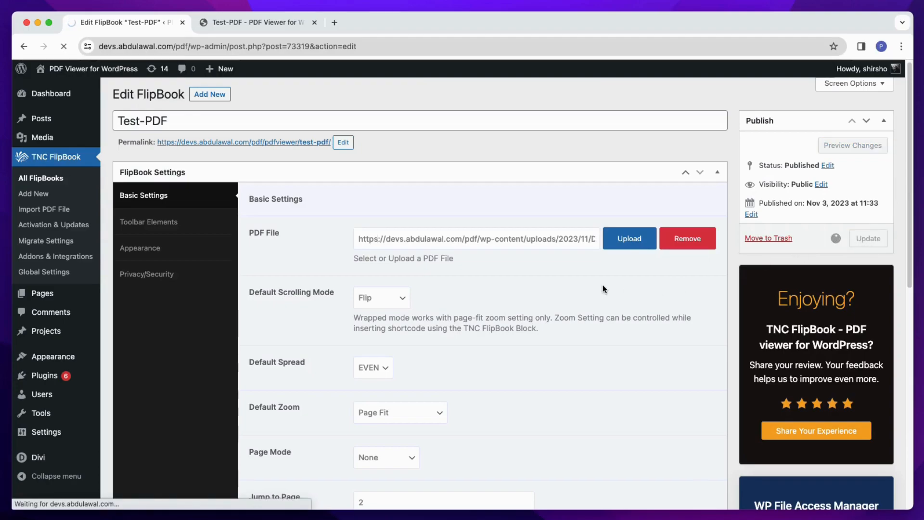
left_click(866, 238)
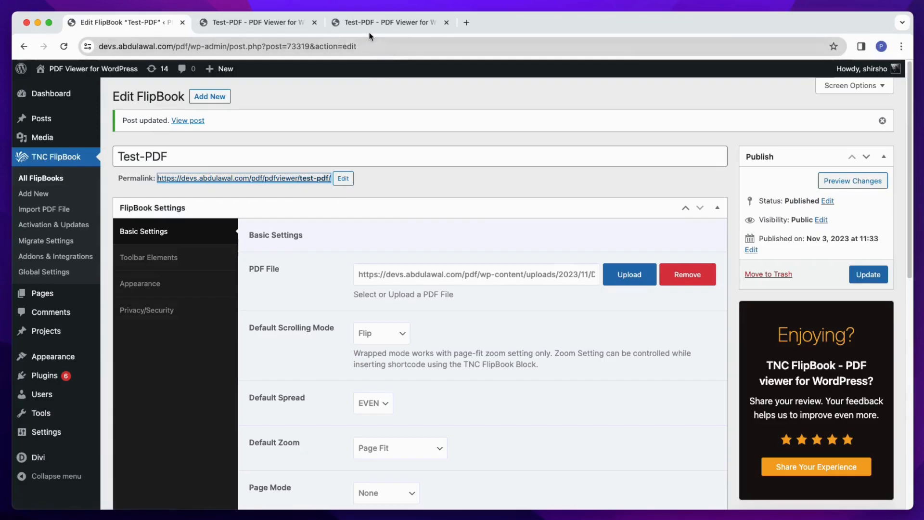
Step: View the new Test-PDF tab showing the 8-page fashion catalogue spread
left_click(390, 21)
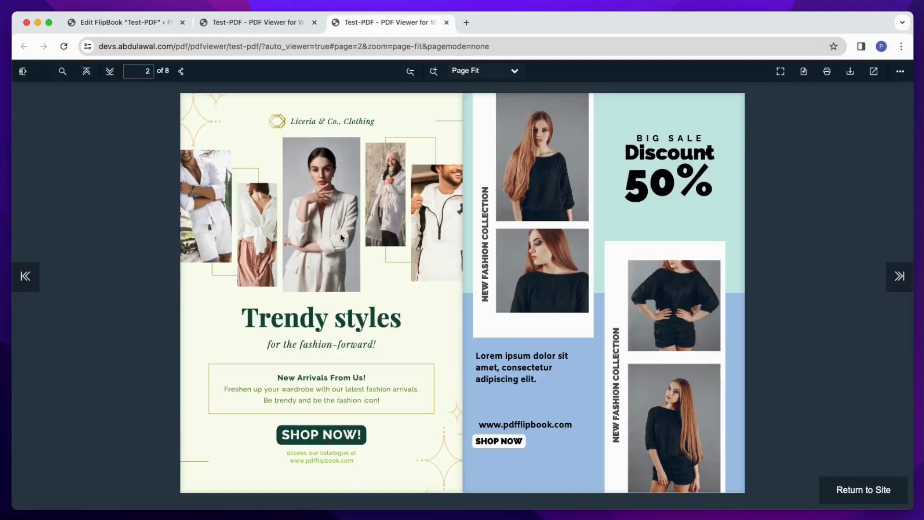
left_click(898, 276)
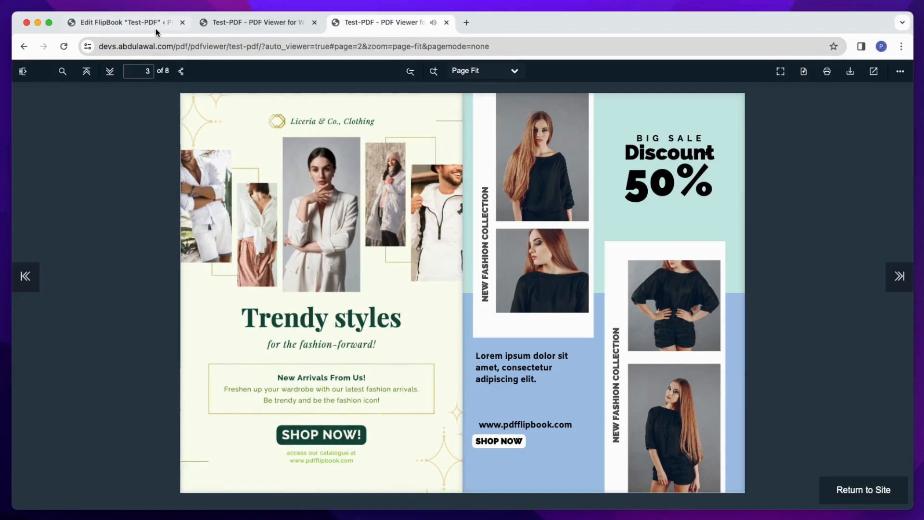
left_click(124, 23)
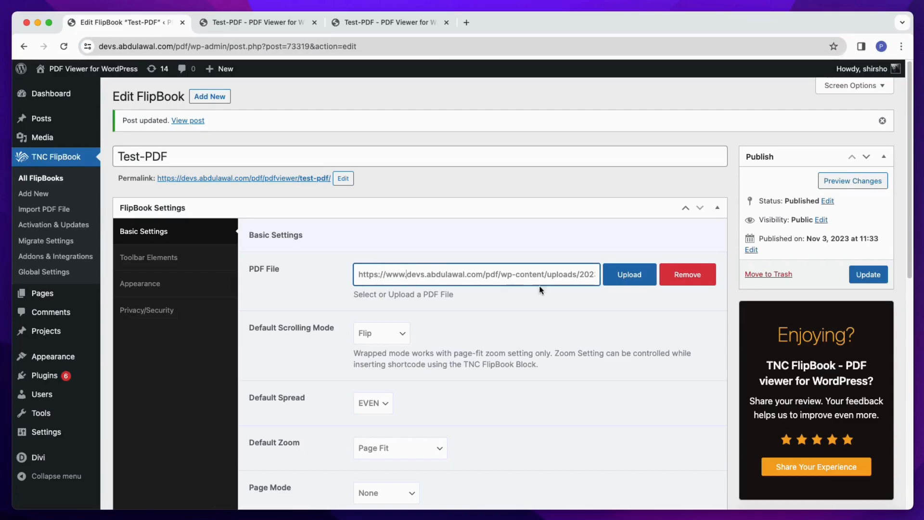
left_click(867, 274)
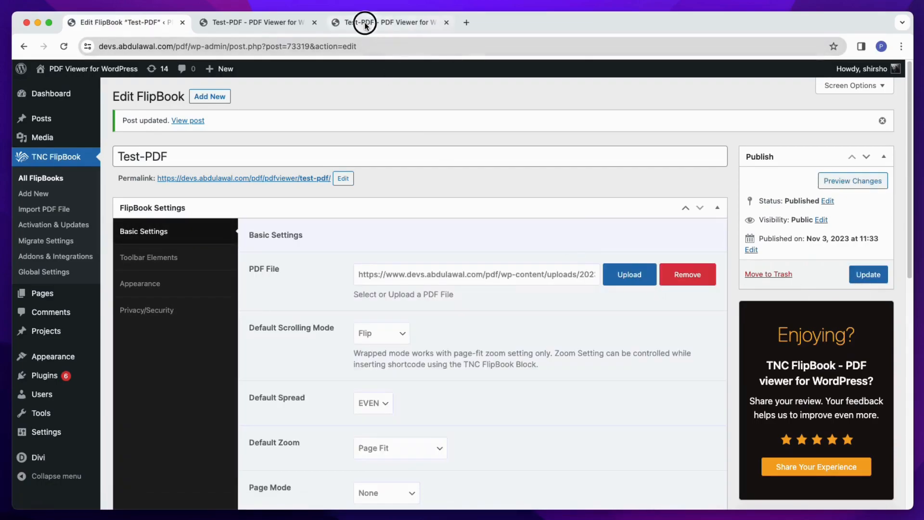
Step: Check the Test-PDF viewer tab, which again shows the 'Failed to fetch' error
left_click(364, 23)
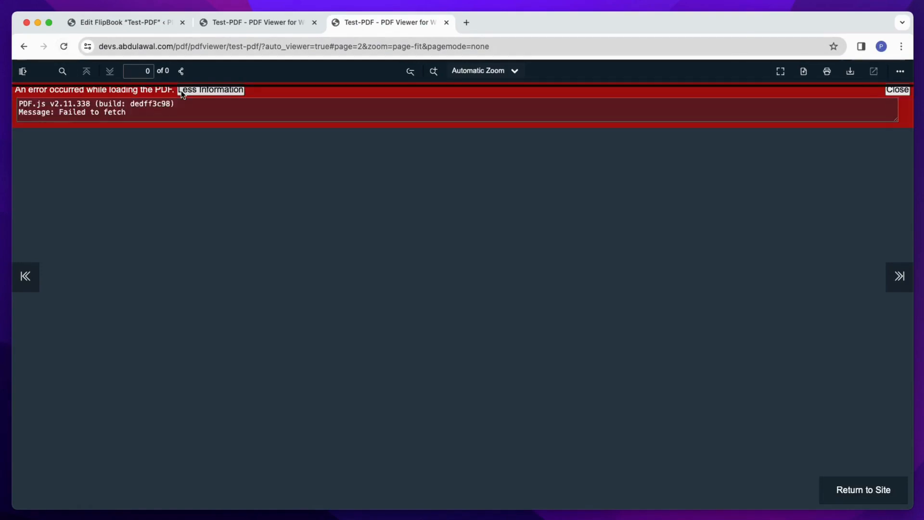
mouse_move(123, 22)
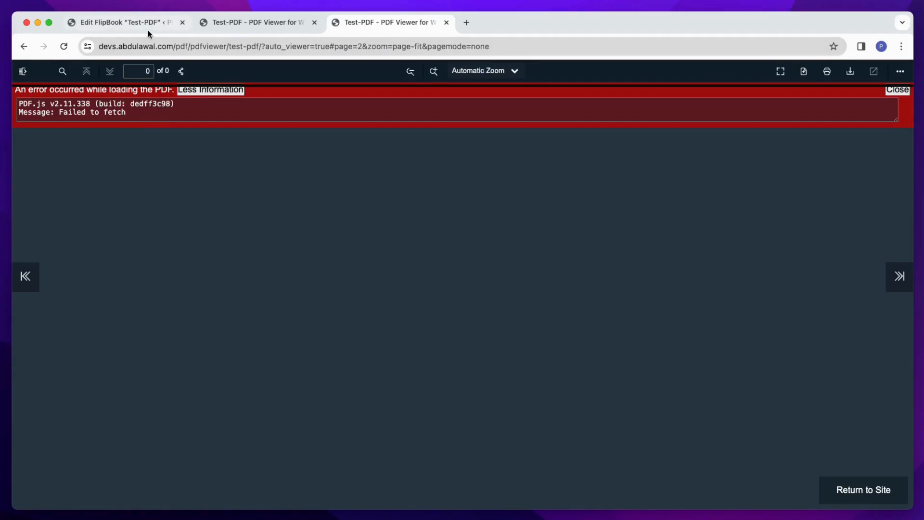
left_click(121, 21)
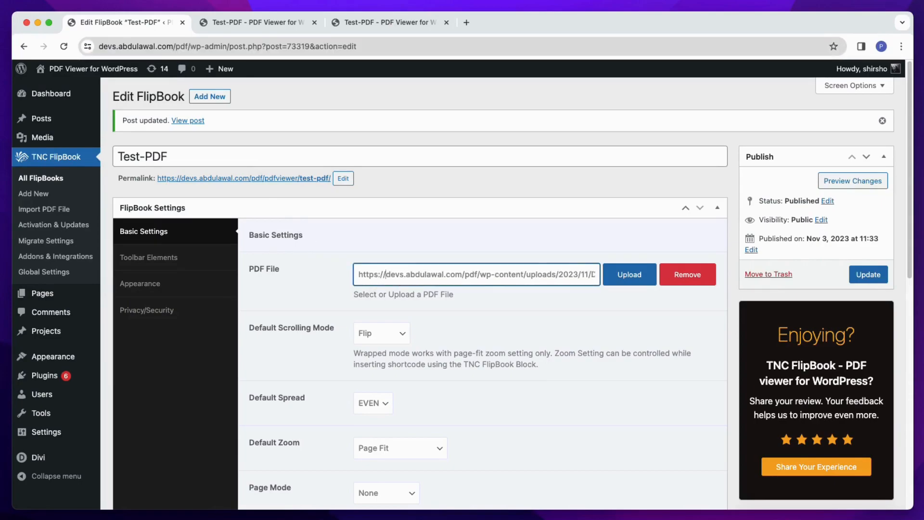
left_click(867, 274)
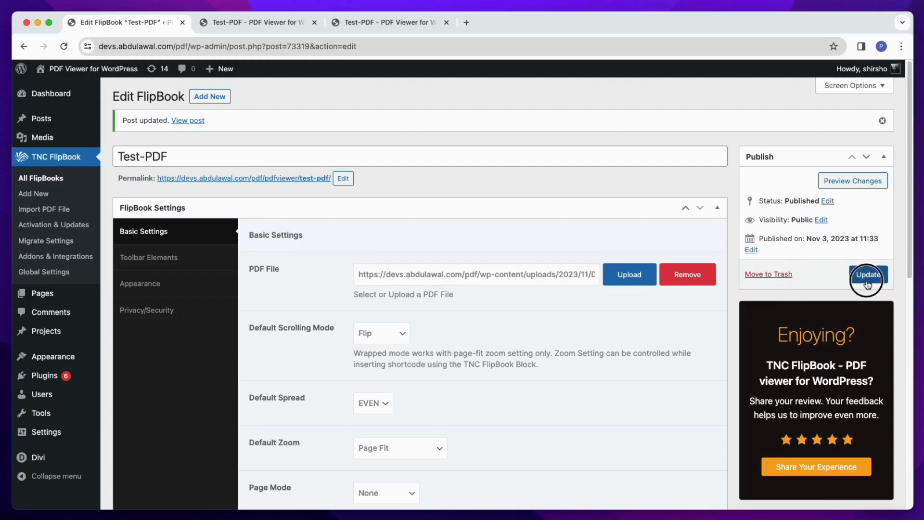